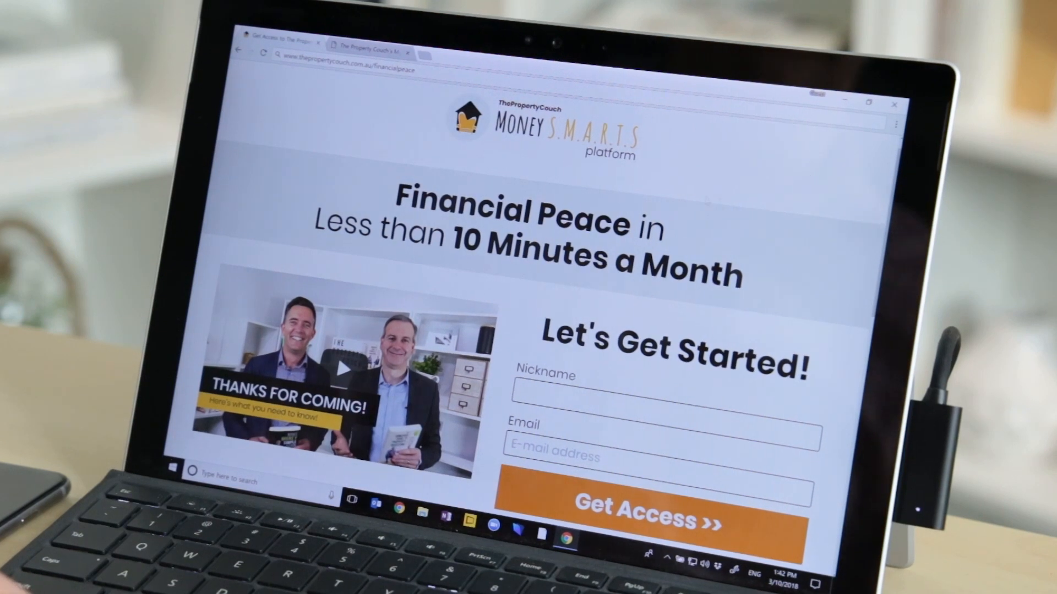
text(M)
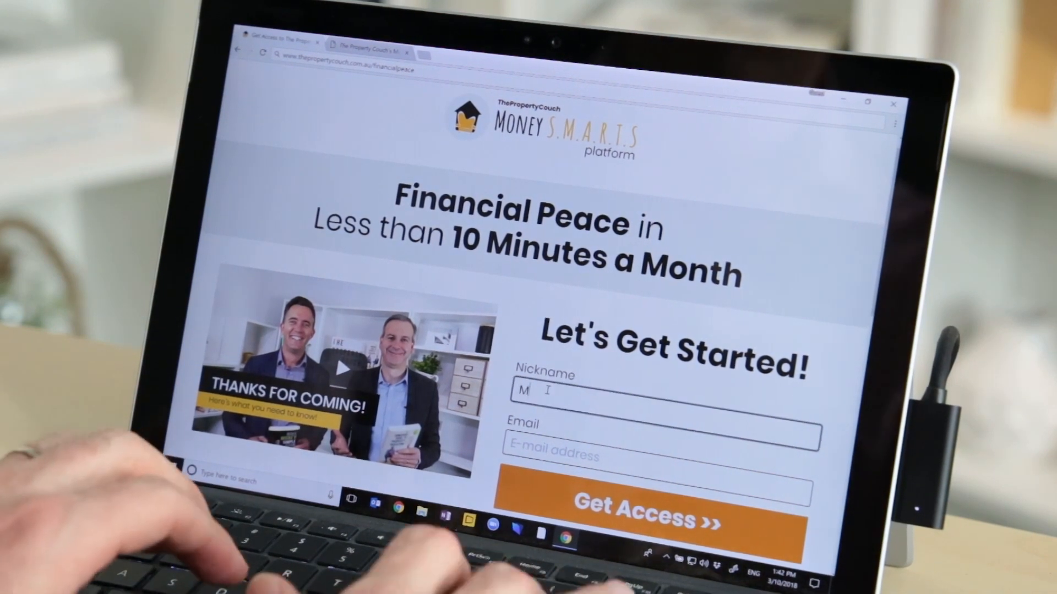
text(oneyman)
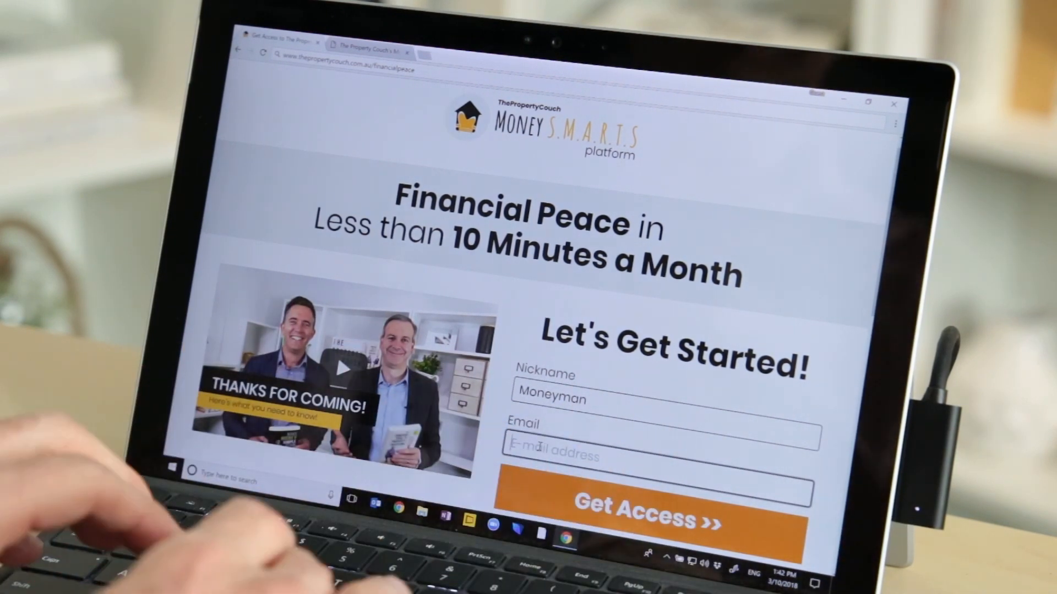
text(Test@)
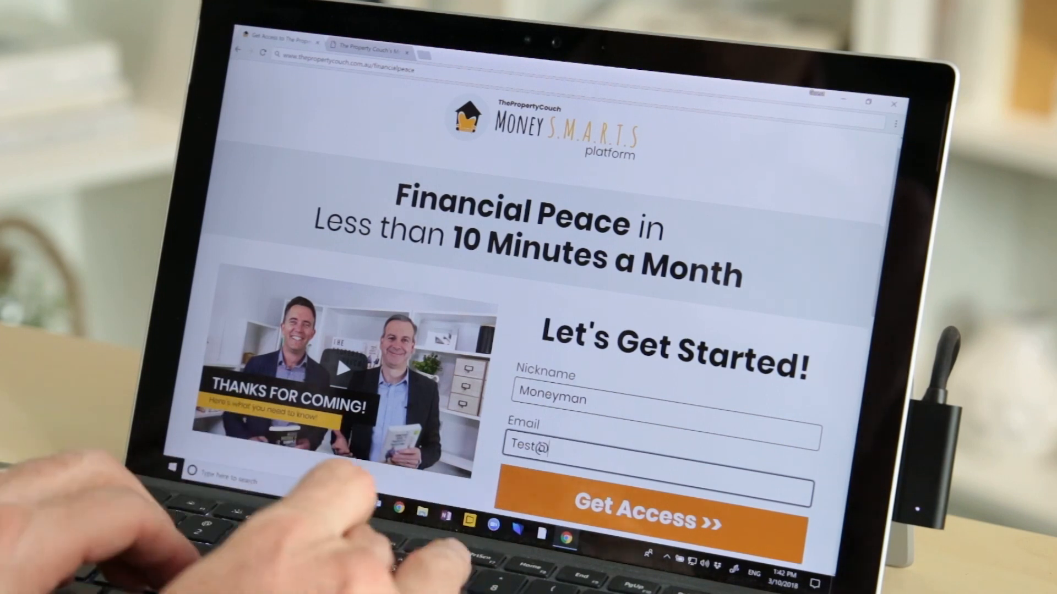
text(test)
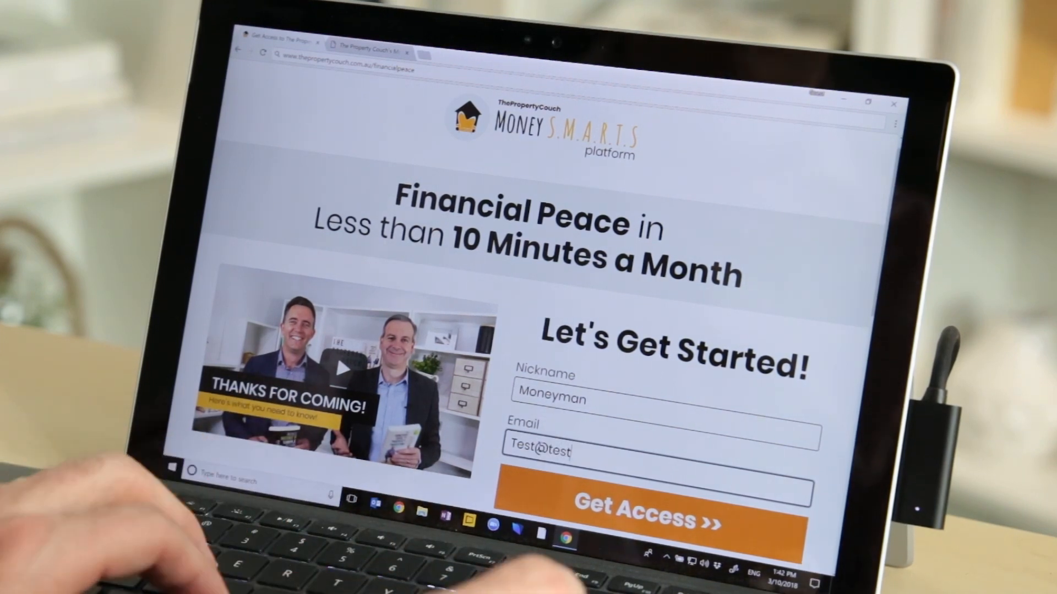
text(.com)
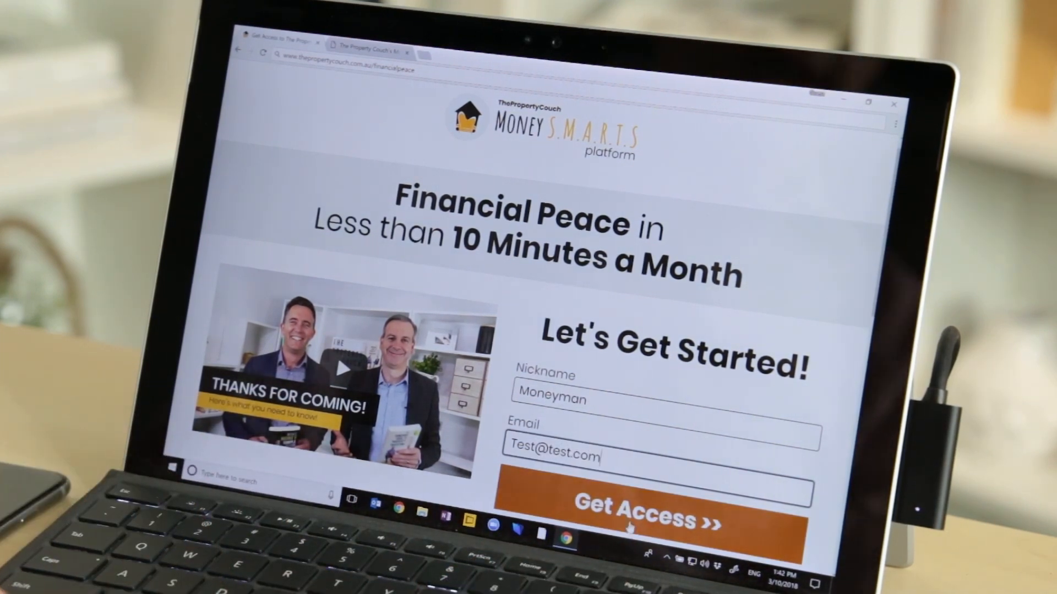
click(662, 510)
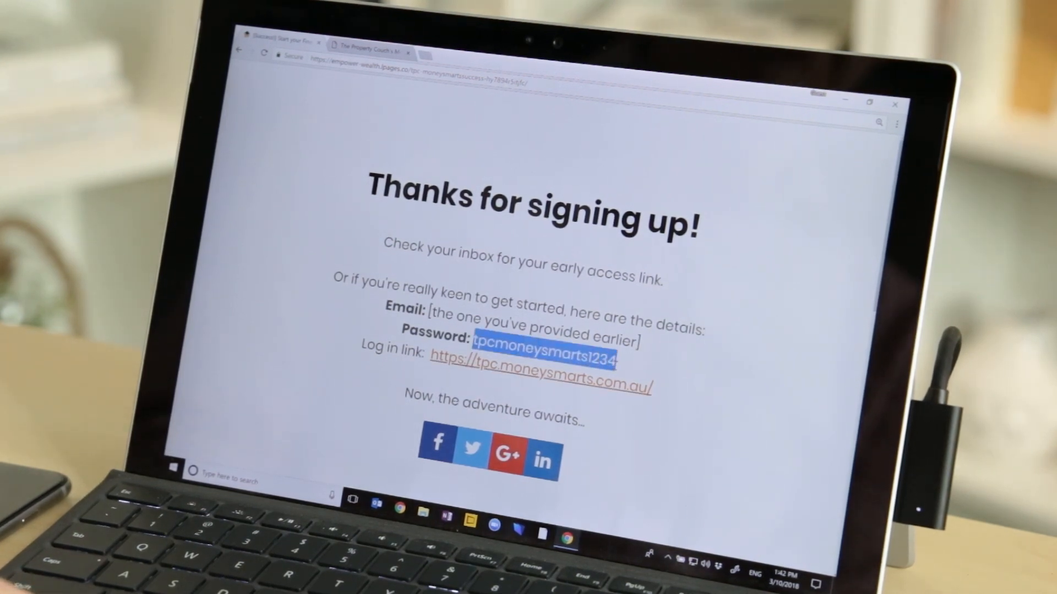
Copy the temporary password and follow the tpc.moneysmarts.com.au login link
right_click(546, 343)
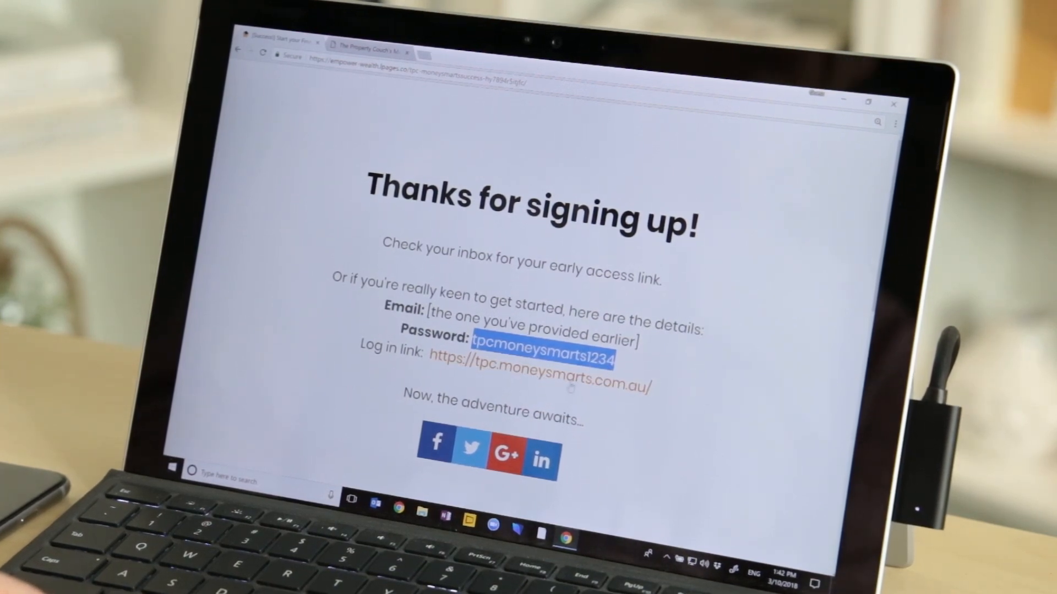
click(542, 369)
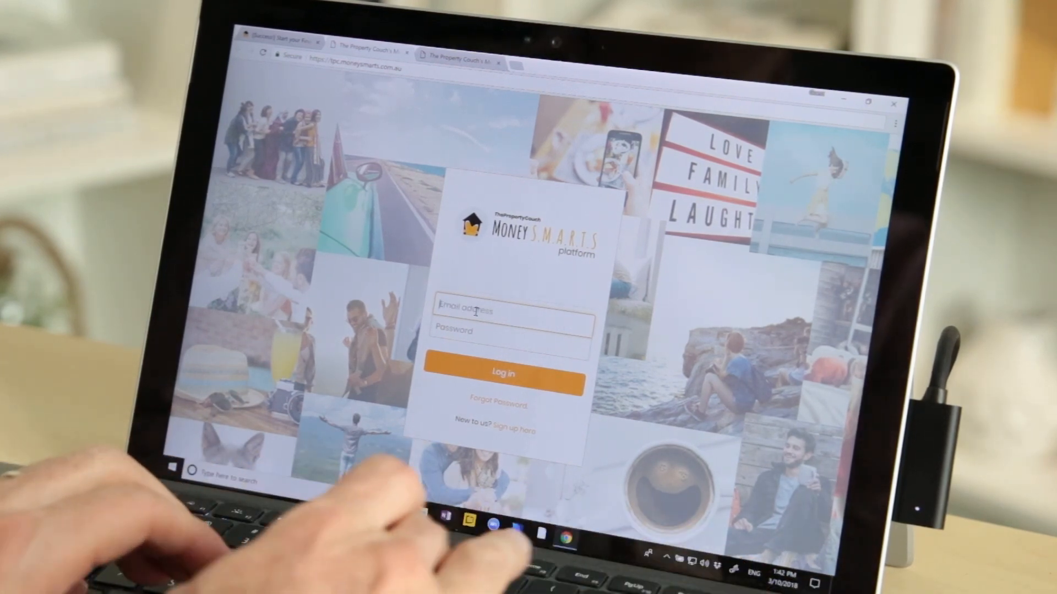
text(Test@)
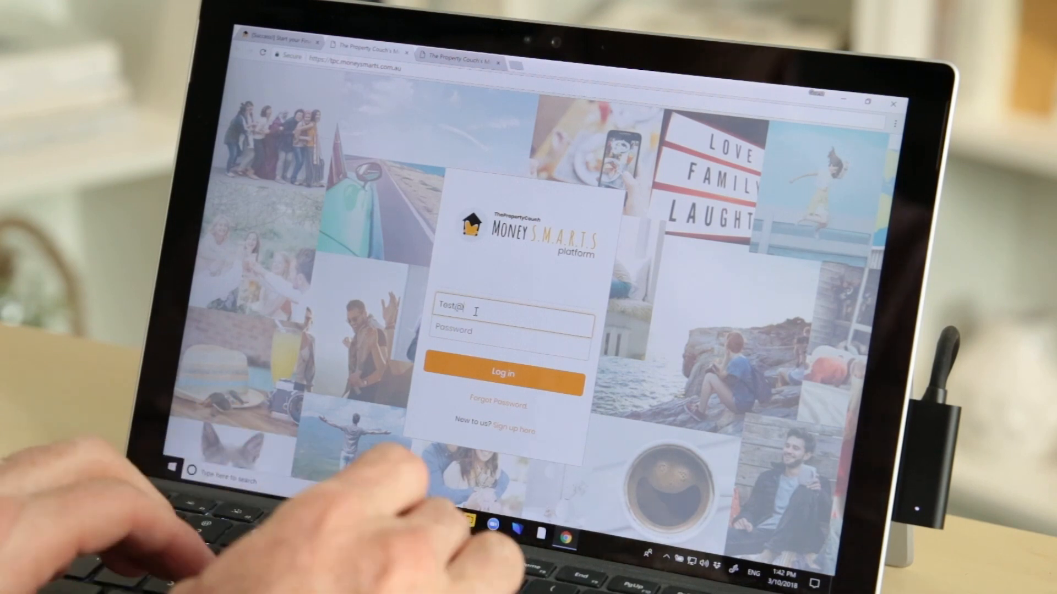
text(test)
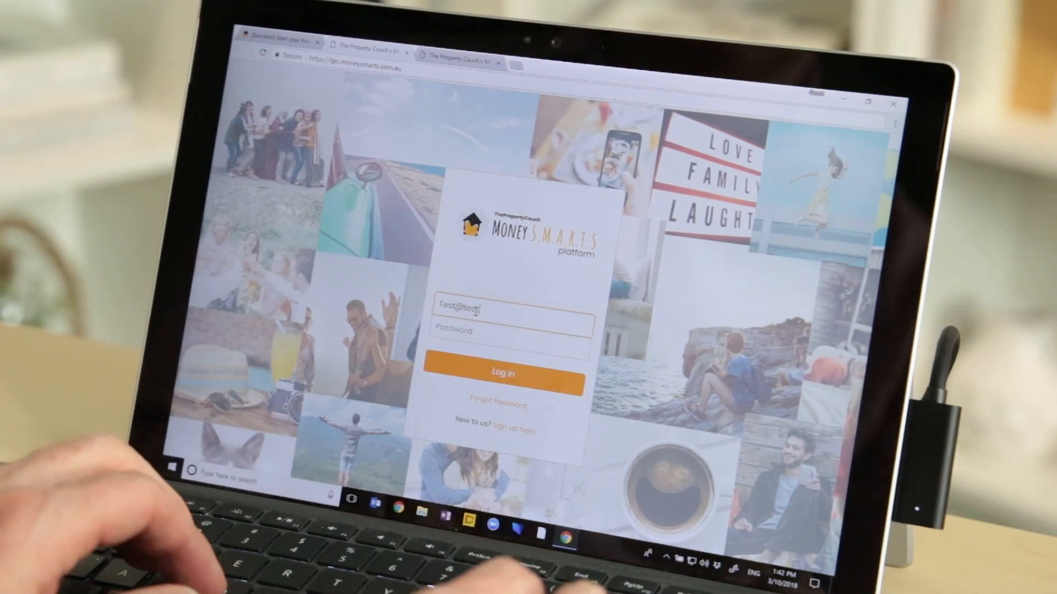
text(.com)
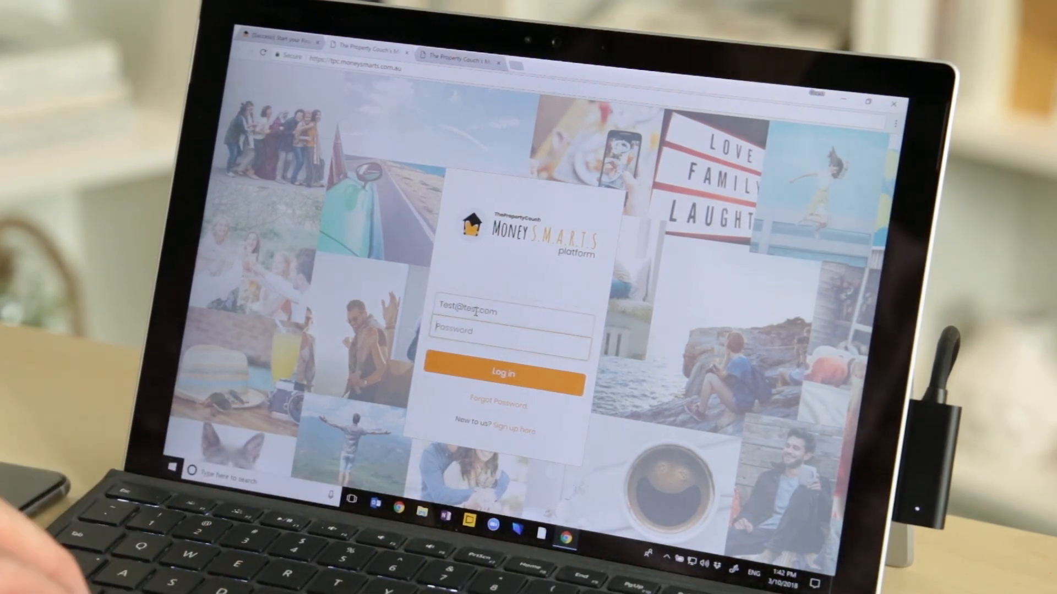
right_click(508, 331)
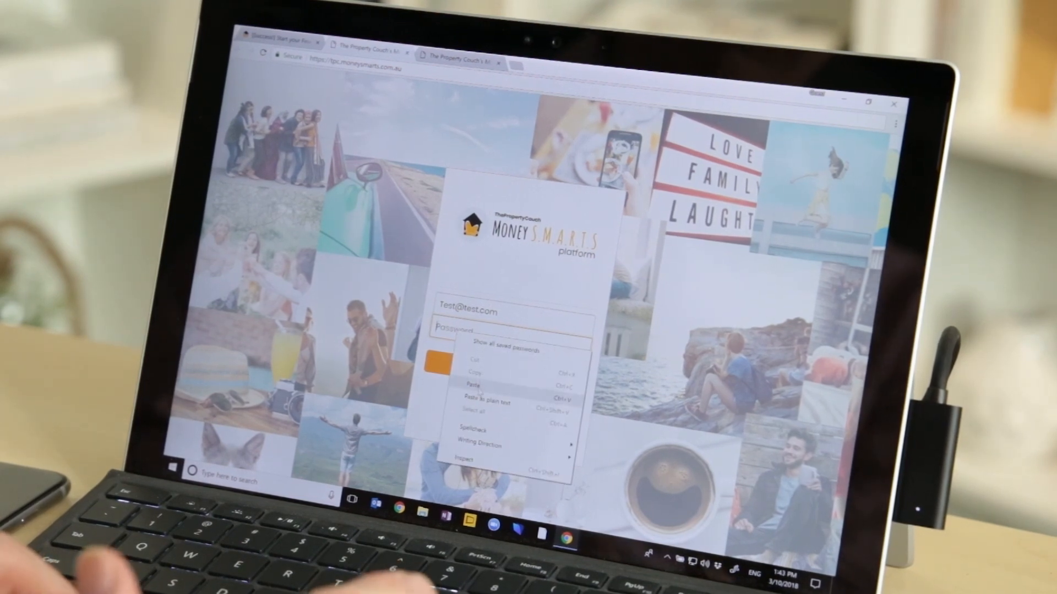
click(477, 385)
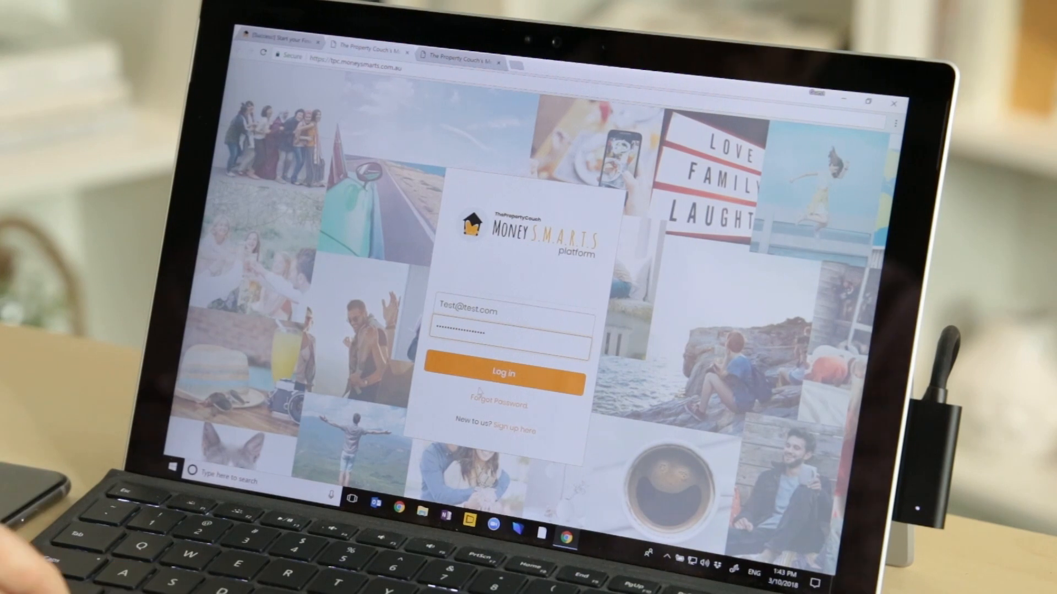
click(502, 374)
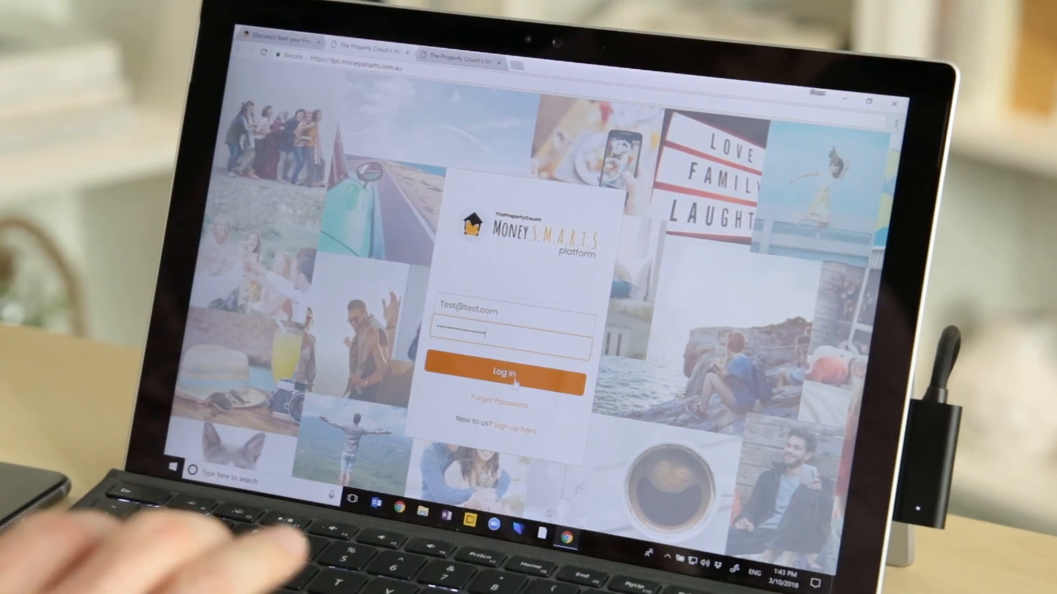
click(505, 373)
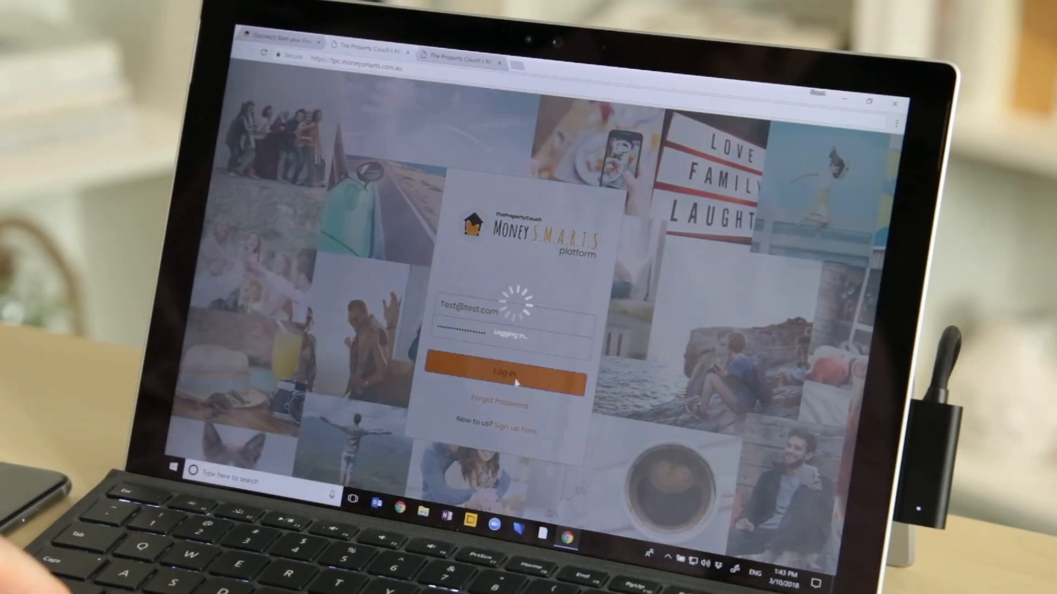
click(514, 373)
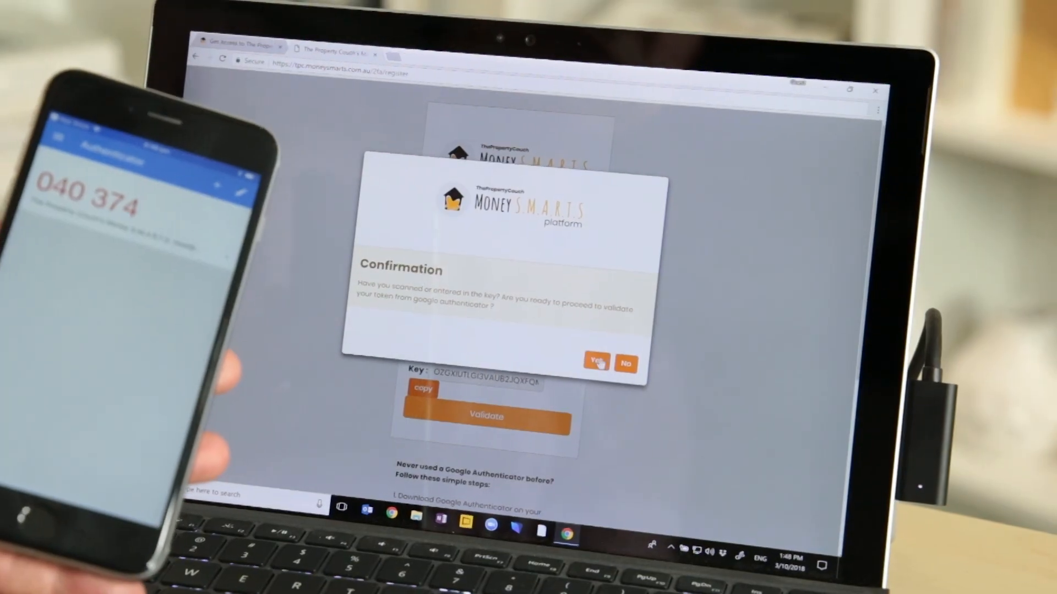
click(596, 362)
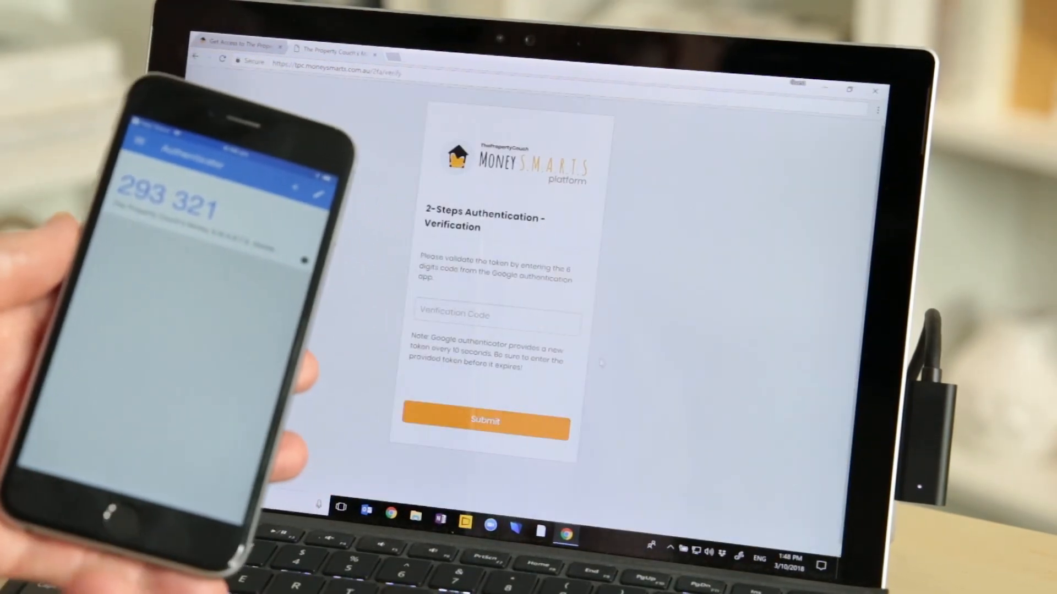
click(497, 314)
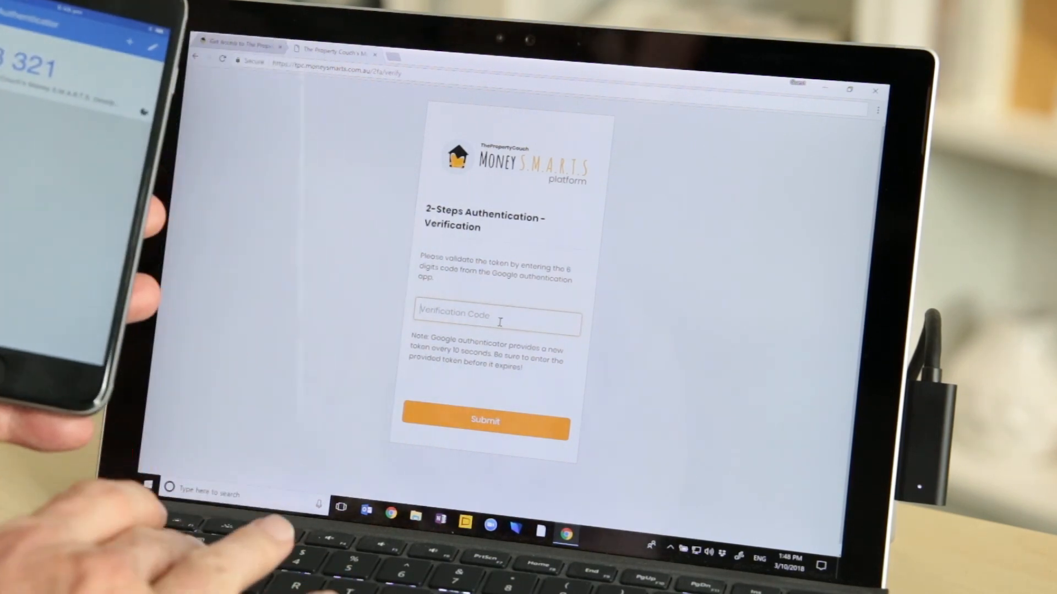
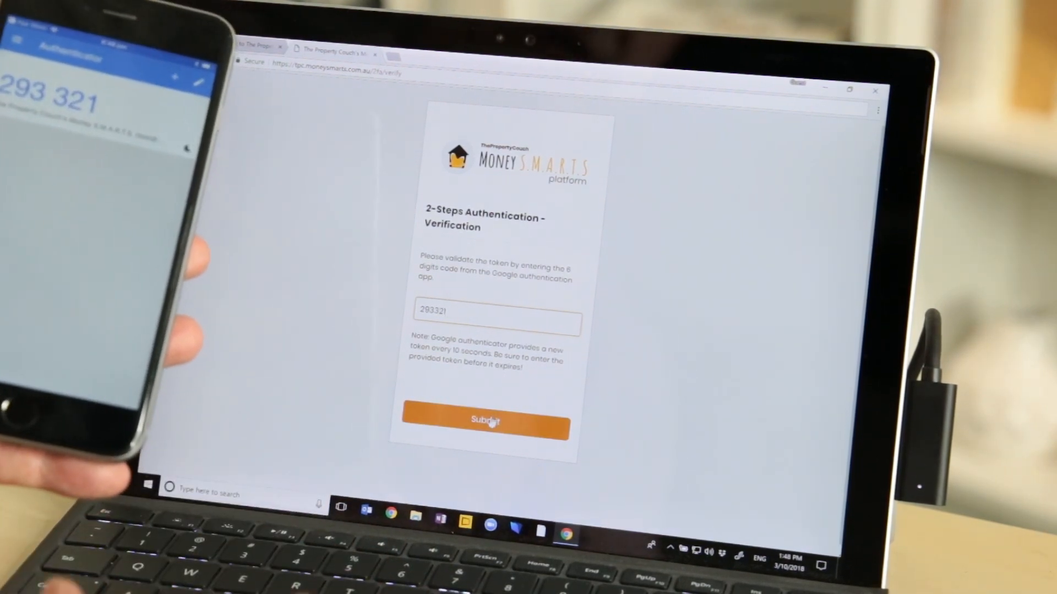
click(485, 421)
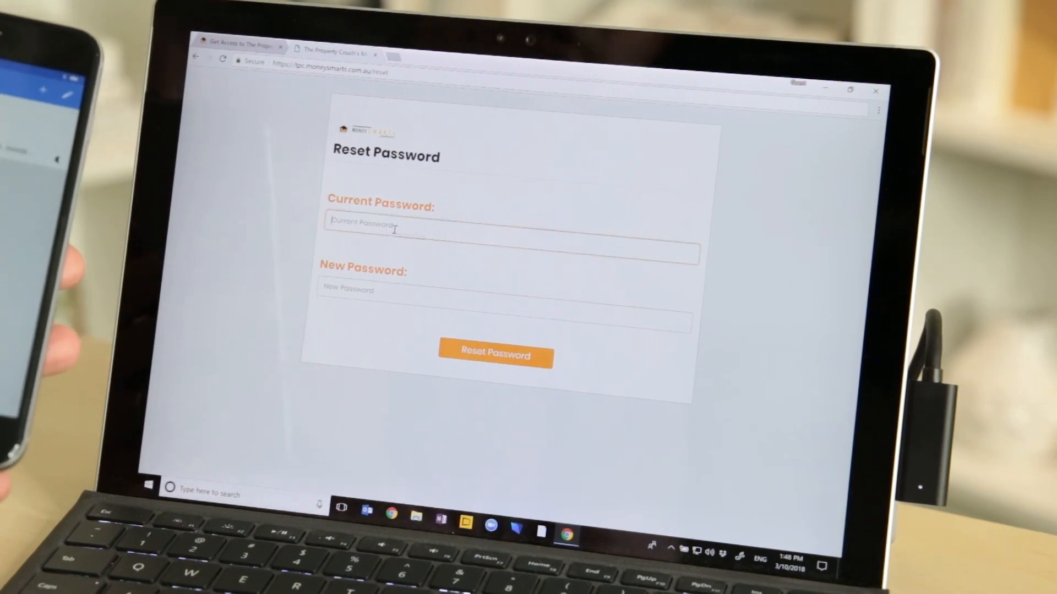
Paste the temporary password as current, enter a new password and reset it
right_click(361, 224)
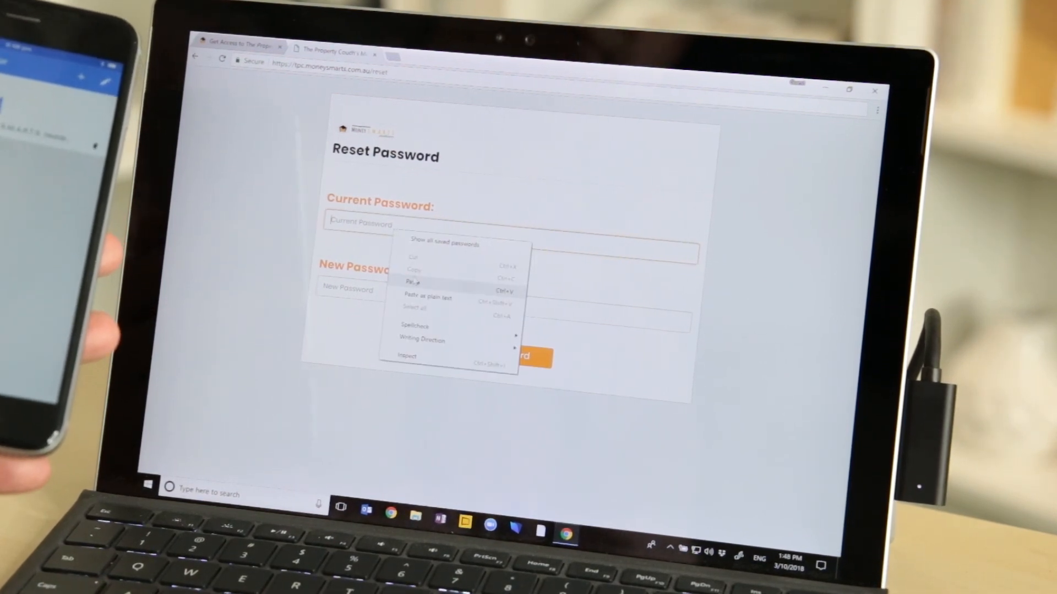
click(412, 282)
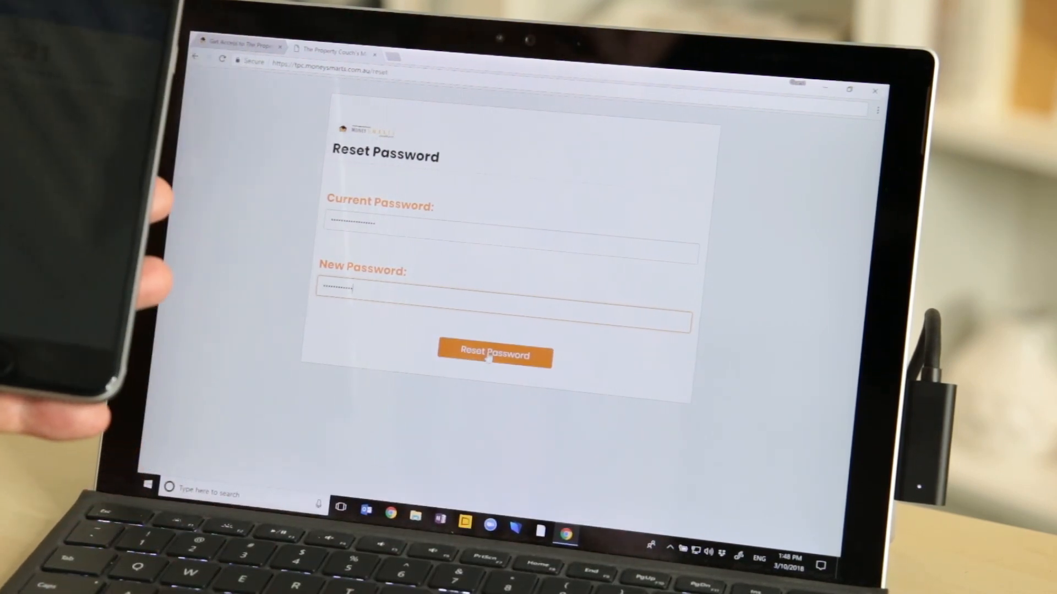
click(494, 356)
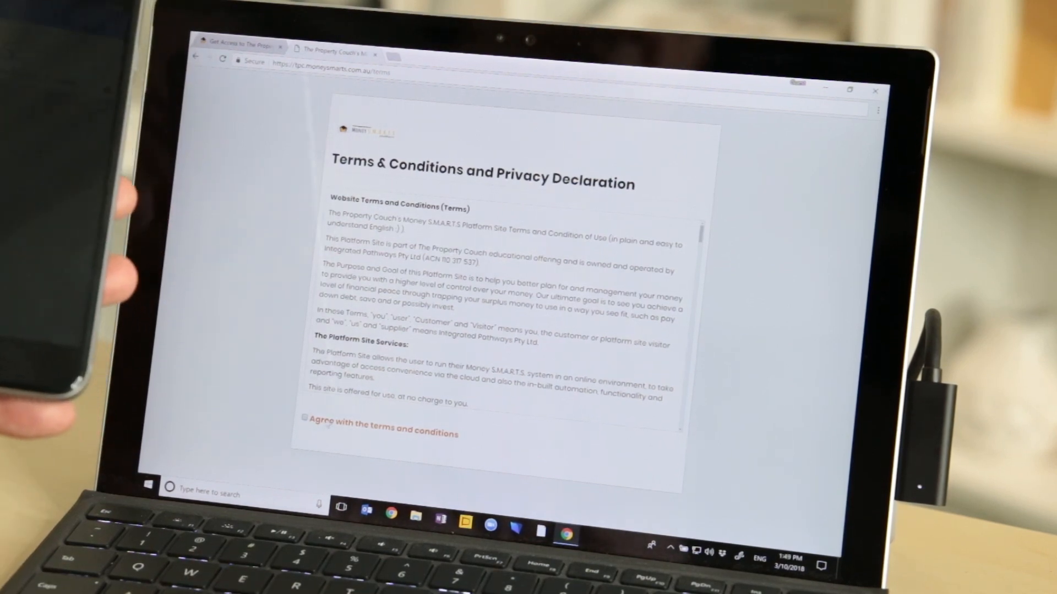
Agree to the Terms & Conditions and Privacy Declaration and submit
scroll(down, 3)
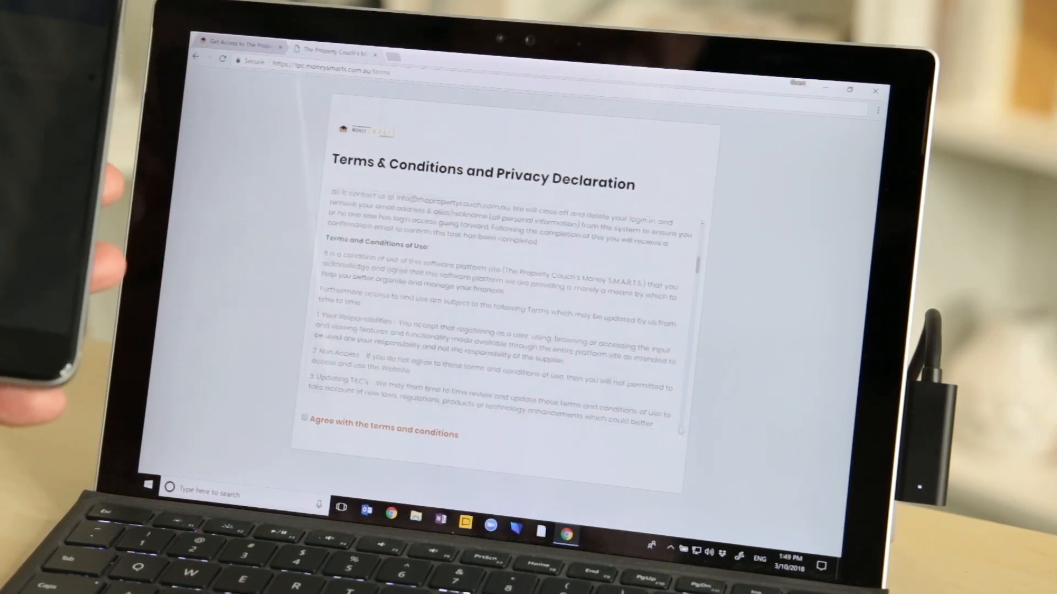
scroll(down, 3)
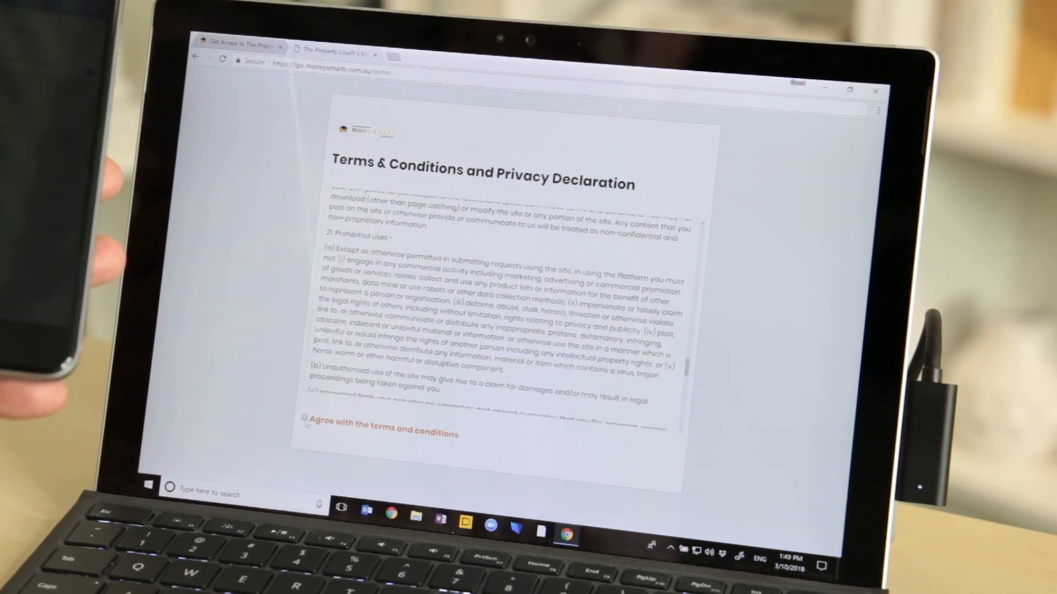
click(304, 421)
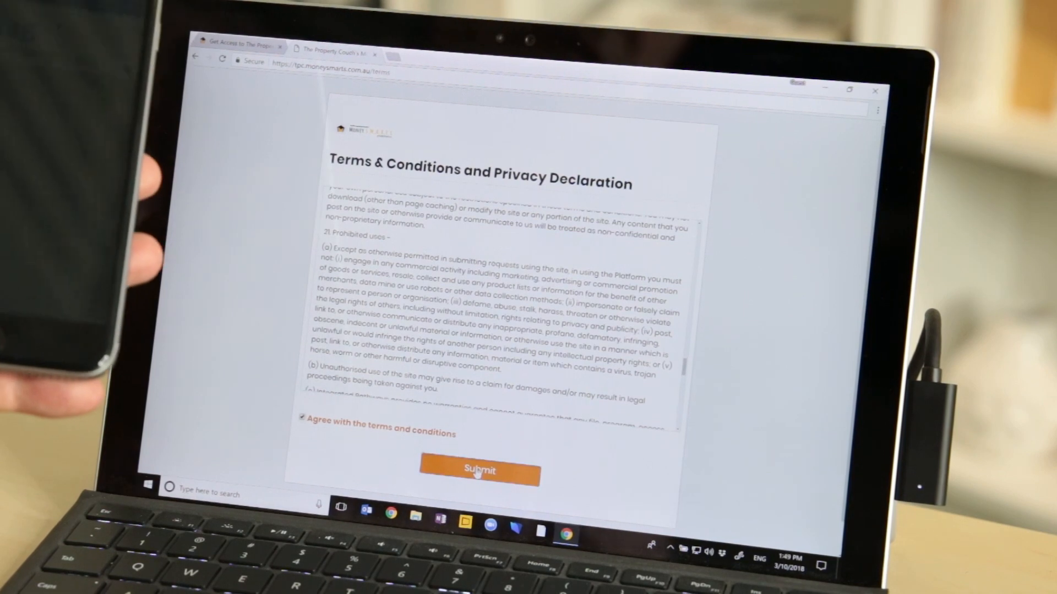
click(479, 470)
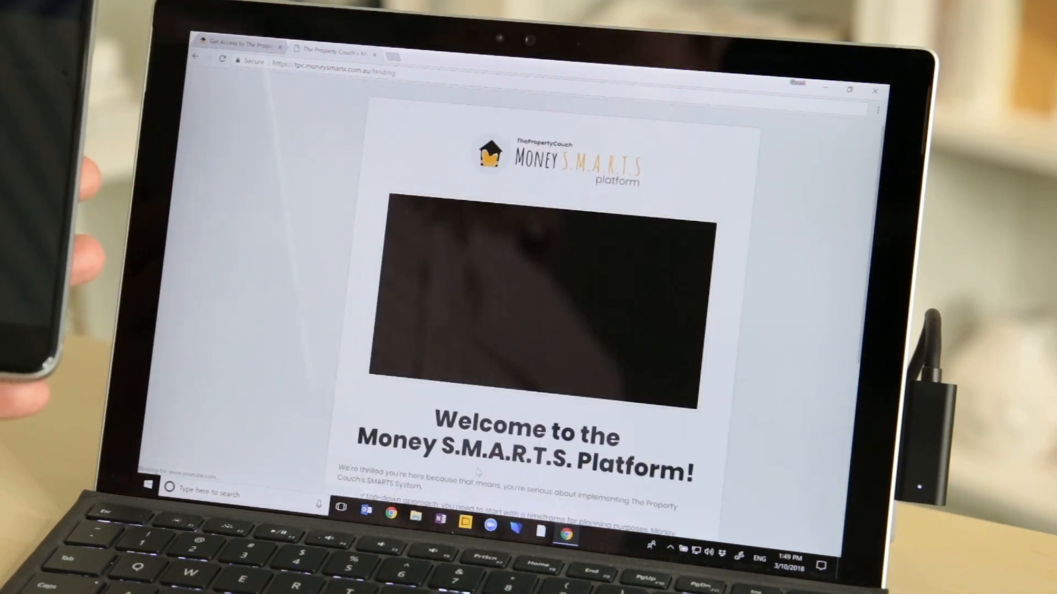